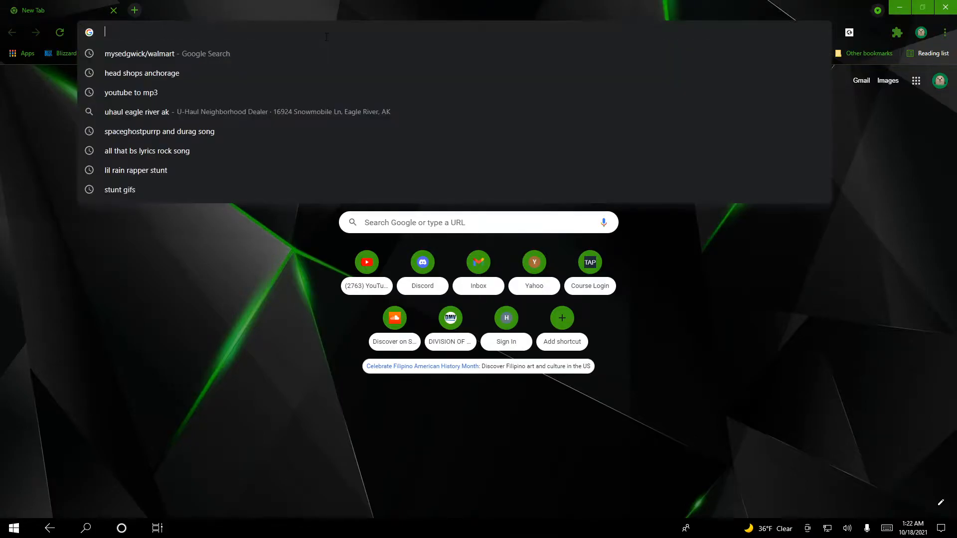
Step: Search Google for 'wallpaper abyss' from Chrome's address bar
text(wallpaper)
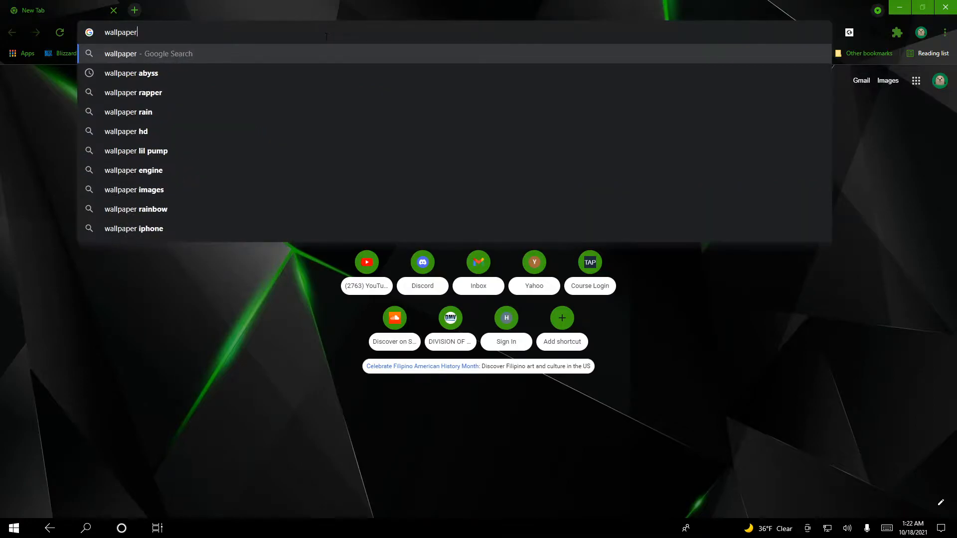
click(130, 73)
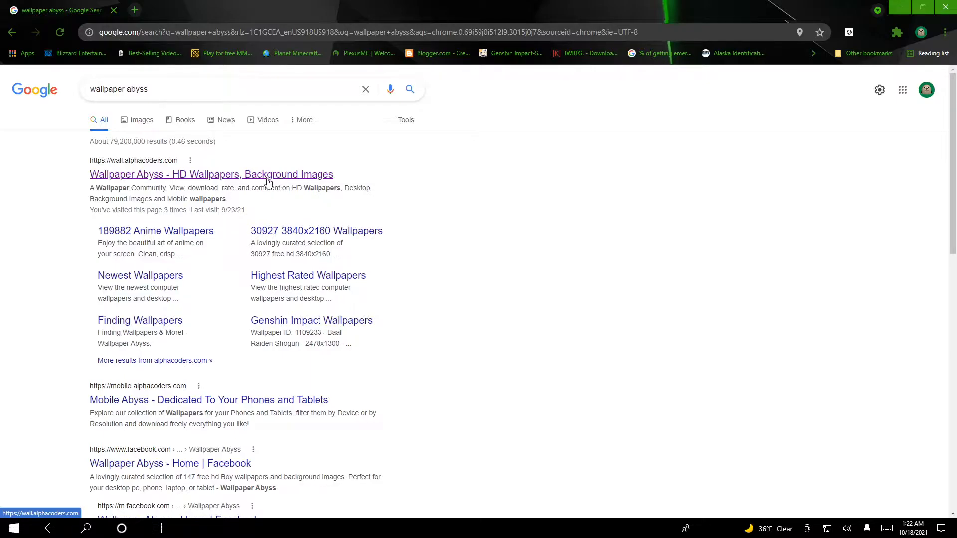
Step: Open the 'Wallpaper Abyss - HD Wallpapers' result and scroll around its home page
click(212, 174)
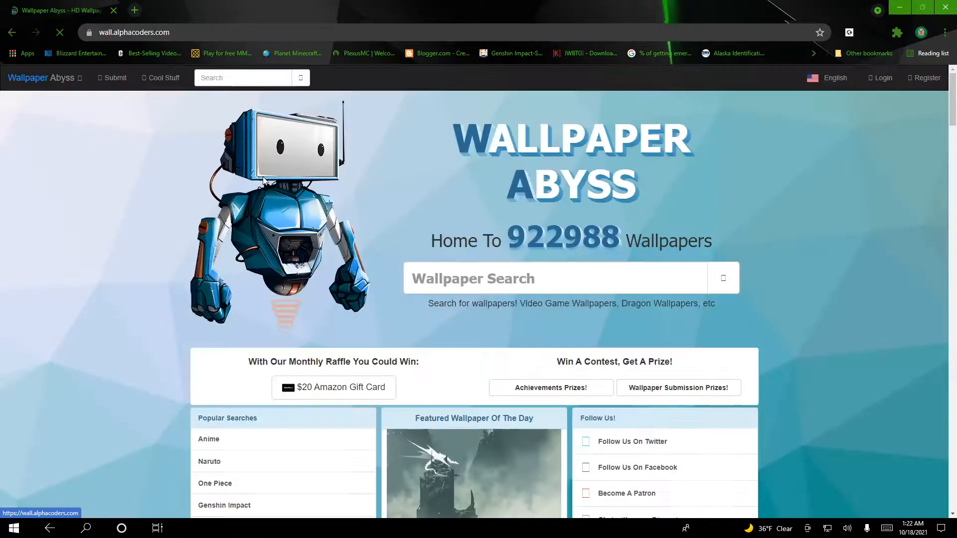
scroll(down, 3)
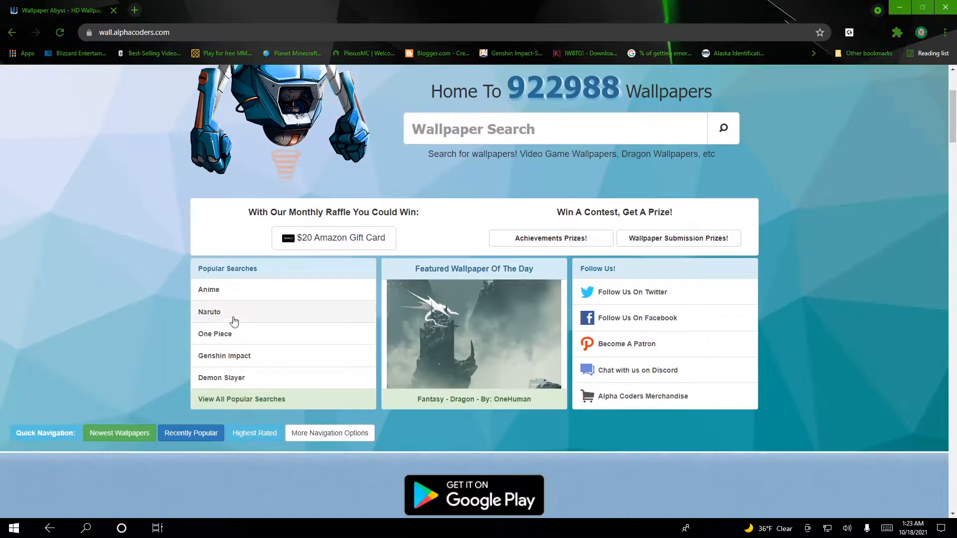
scroll(up, 3)
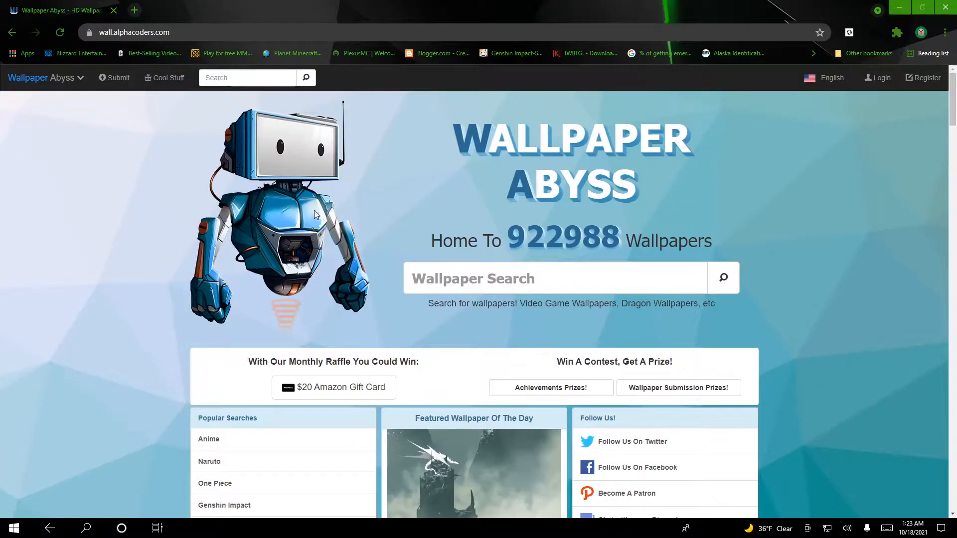
scroll(down, 3)
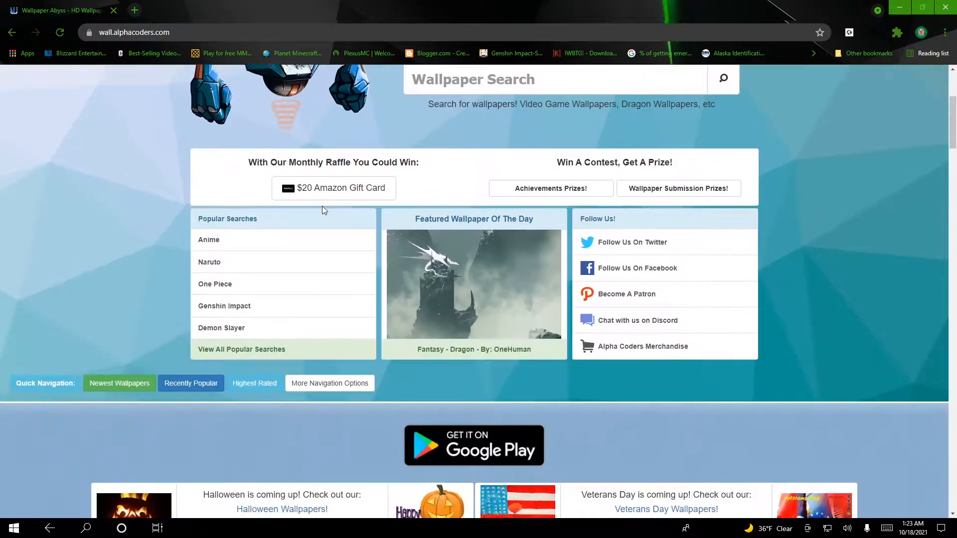
mouse_move(305, 217)
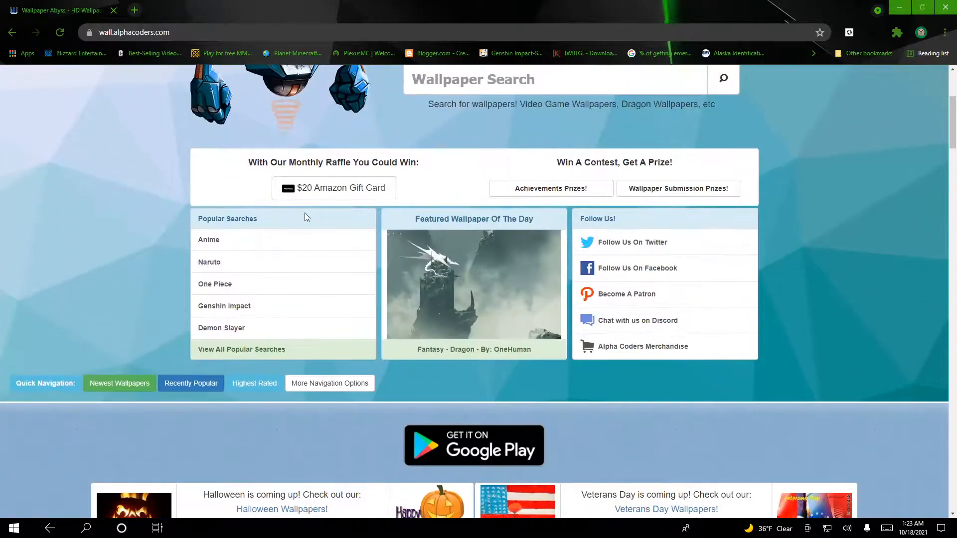
scroll(up, 3)
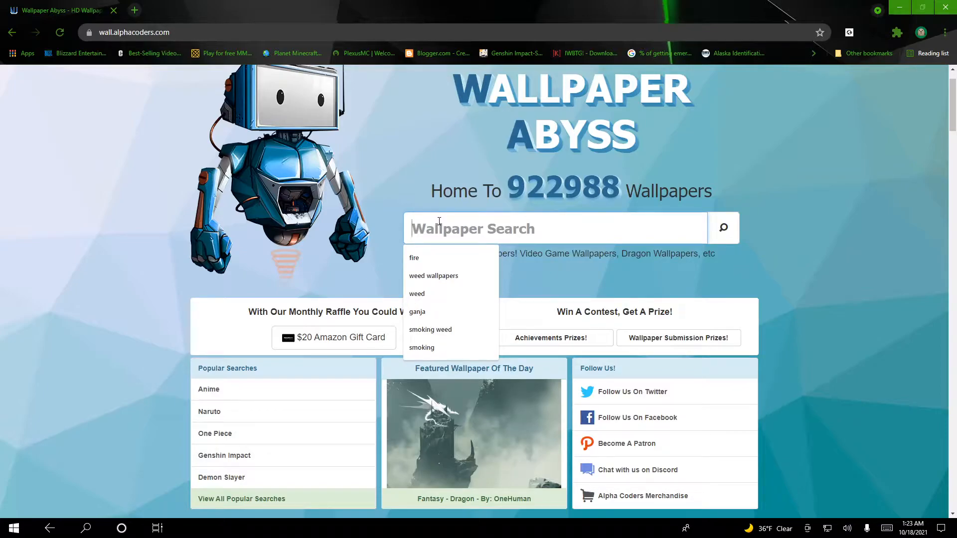
Step: Search 'christmas wallpapers' and scroll through the 4168 results, returning to the top
text(christmas)
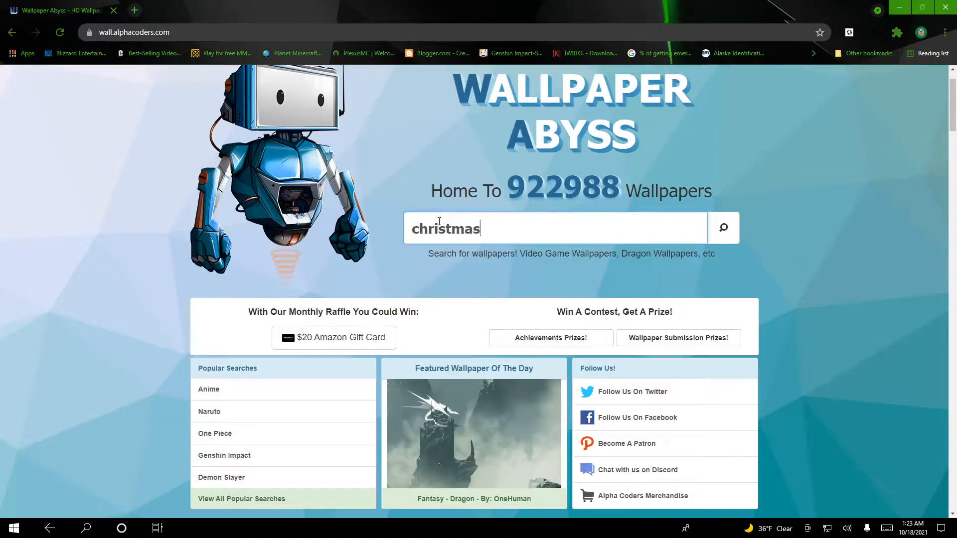
text(wallpapers)
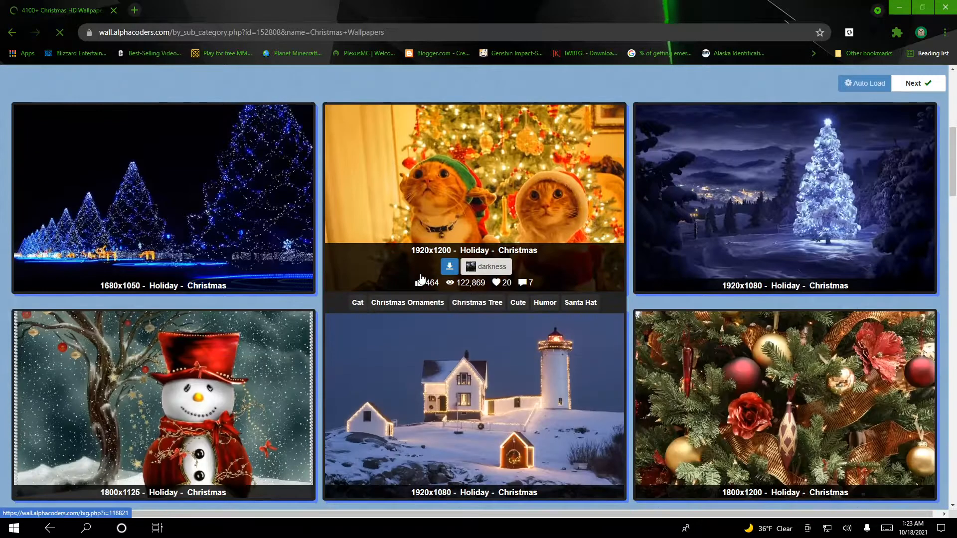
scroll(down, 3)
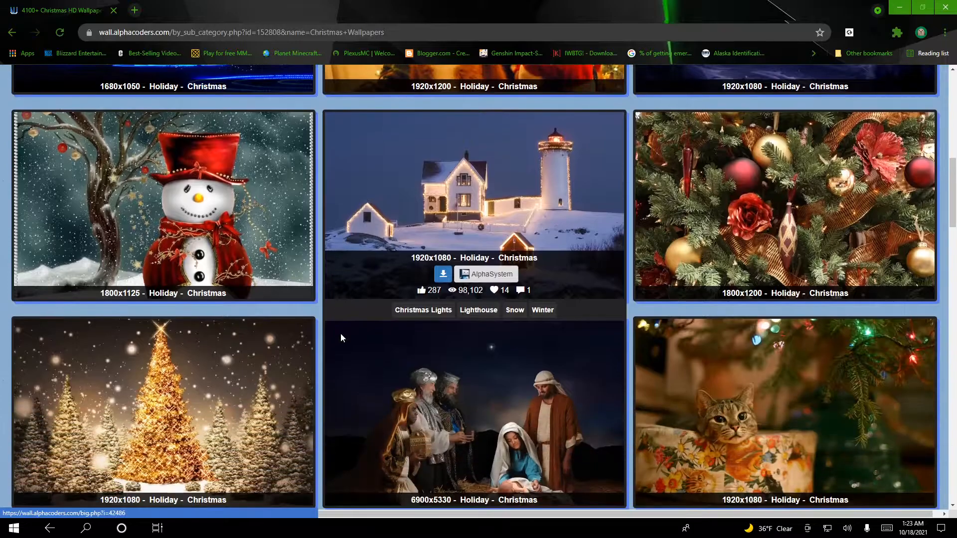
scroll(down, 3)
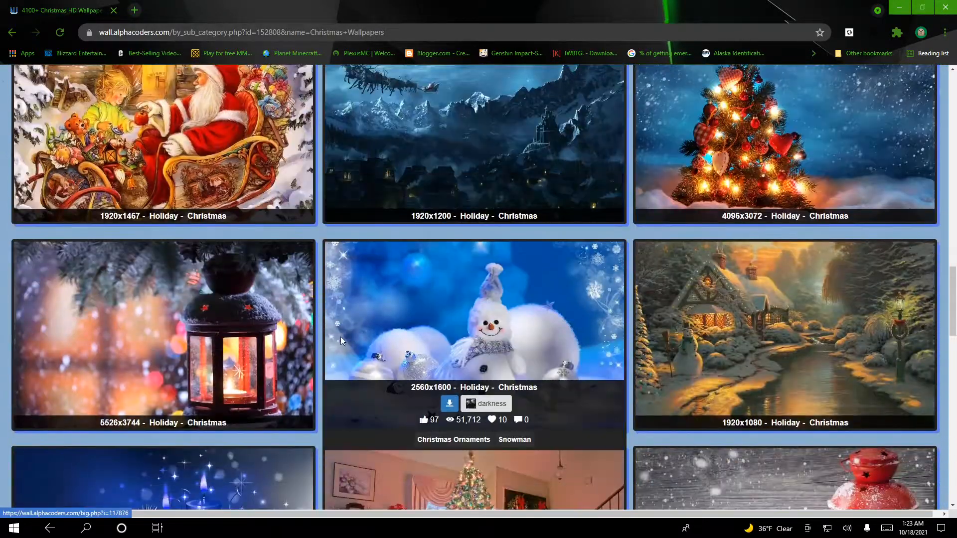
scroll(down, 3)
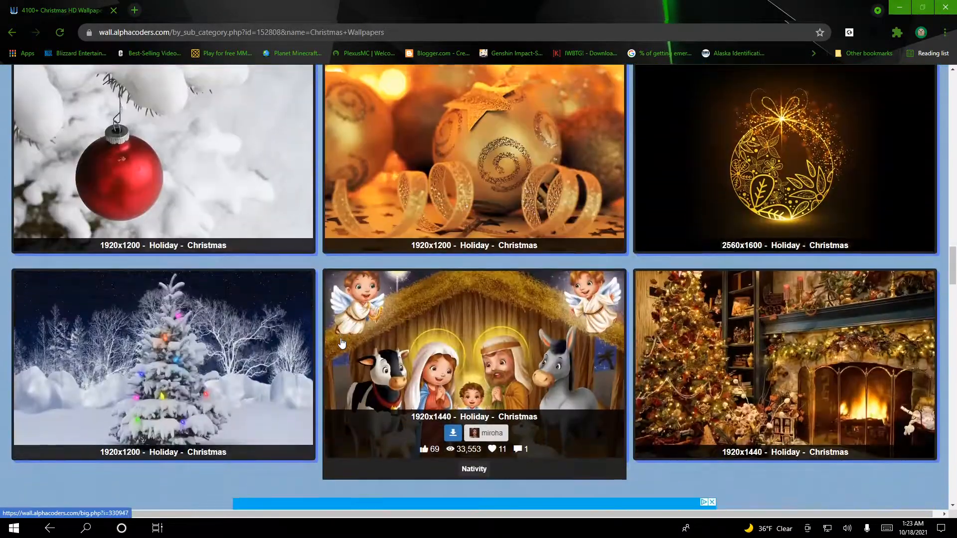
scroll(down, 3)
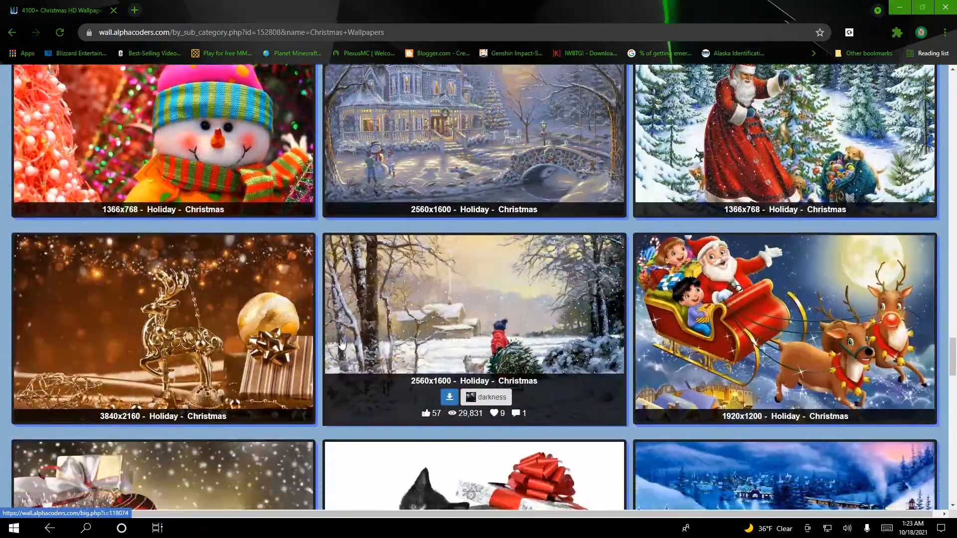
scroll(down, 3)
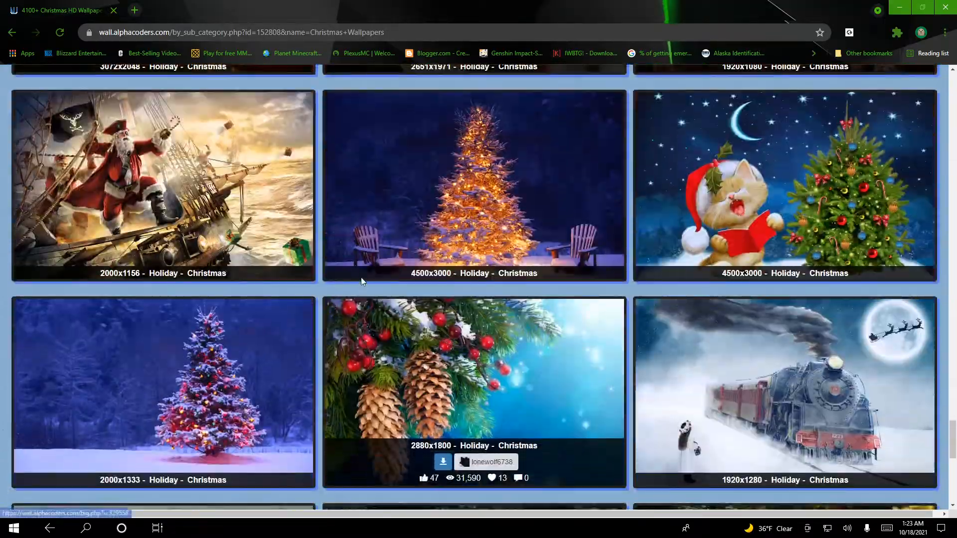
scroll(down, 3)
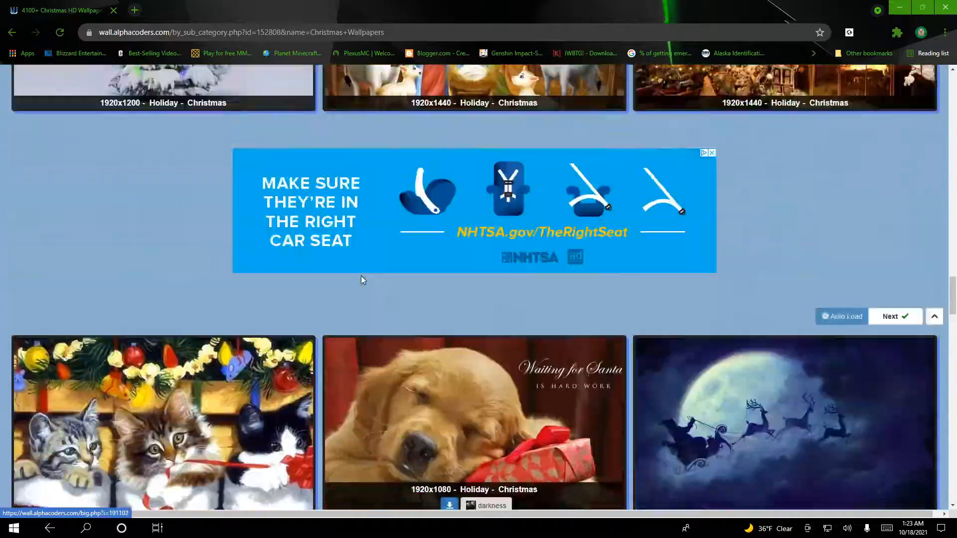
scroll(up, 3)
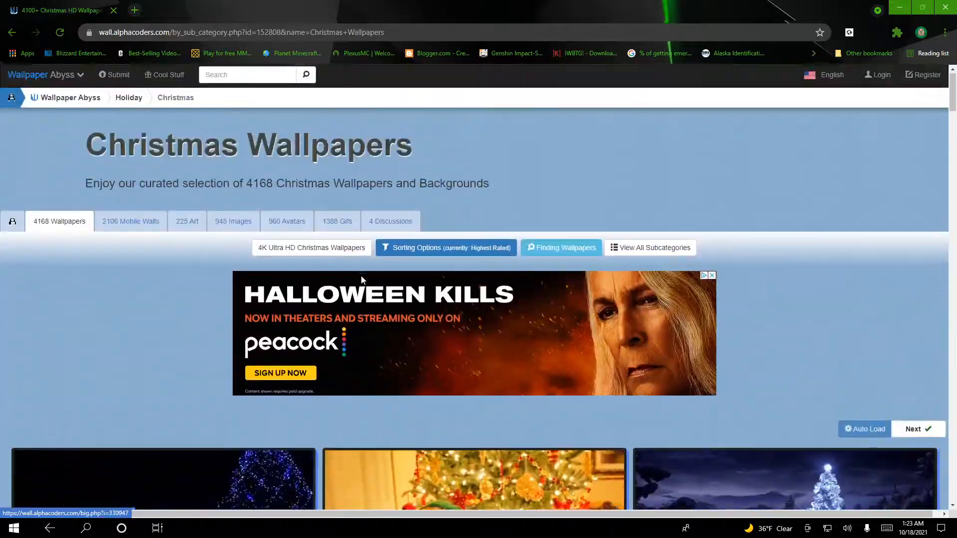
Step: Search Wallpaper Abyss for 'one piece' from the top search bar
click(247, 77)
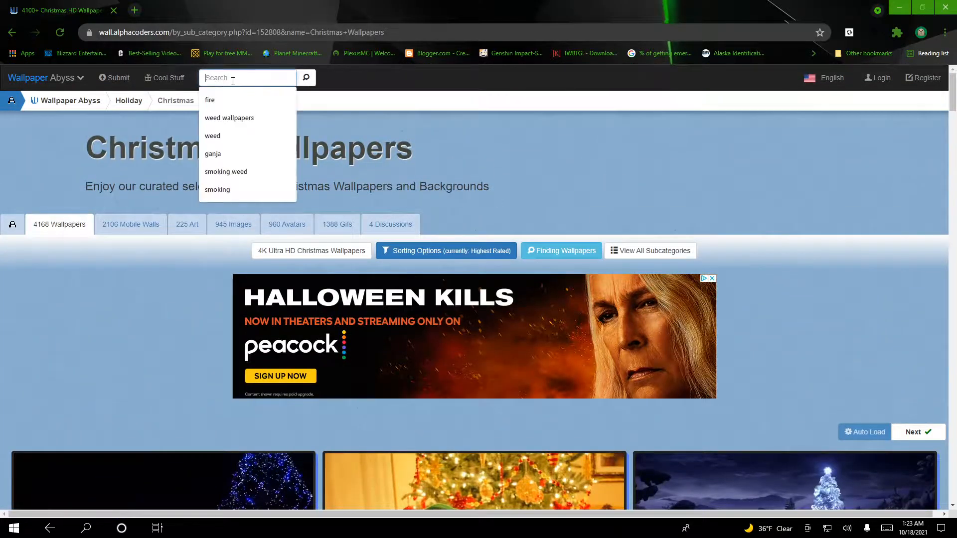
text(one)
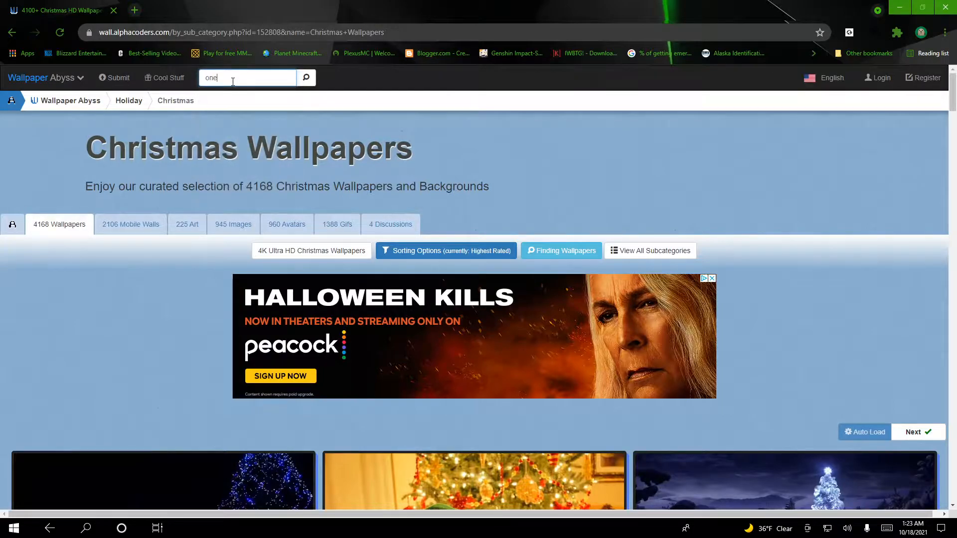
text(piece)
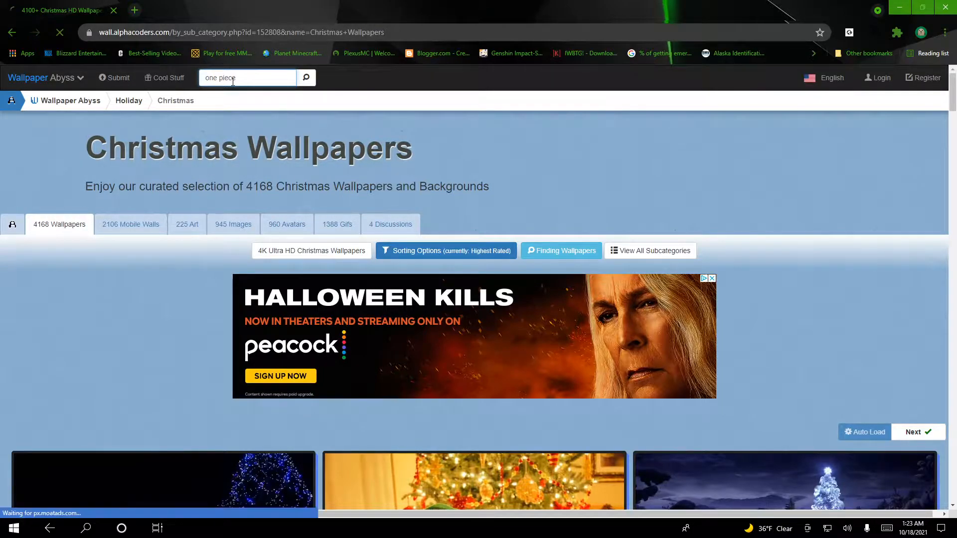
click(305, 77)
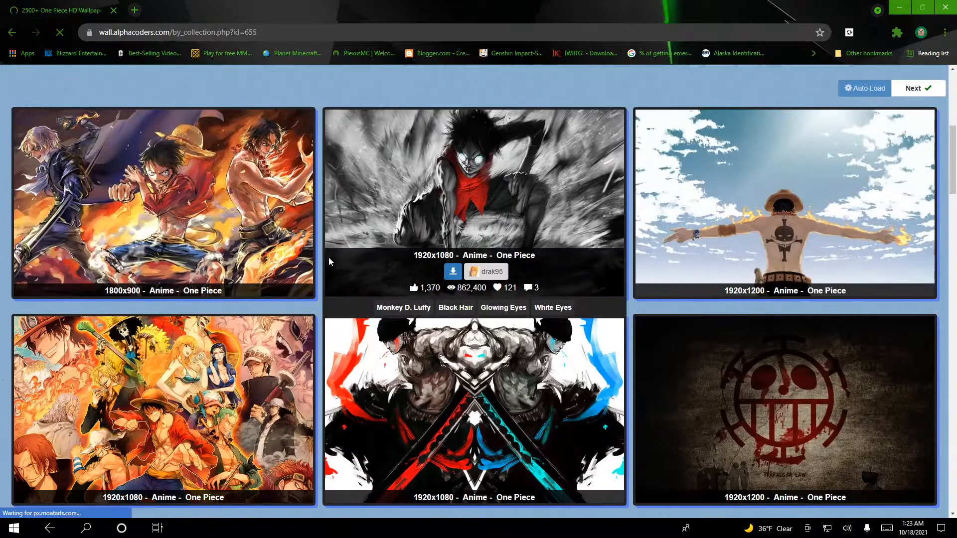
Step: Scroll through the 2501 One Piece wallpapers and back to the top
scroll(down, 3)
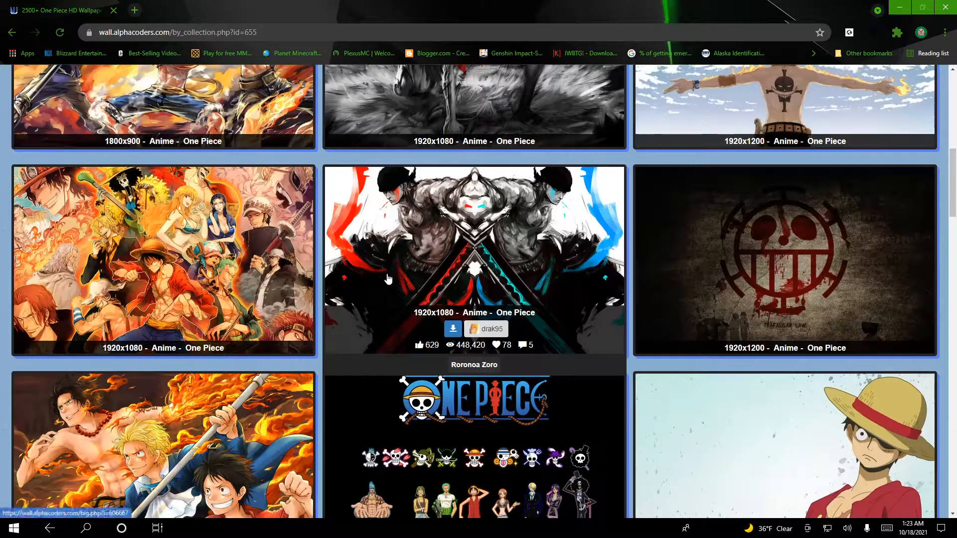
scroll(down, 3)
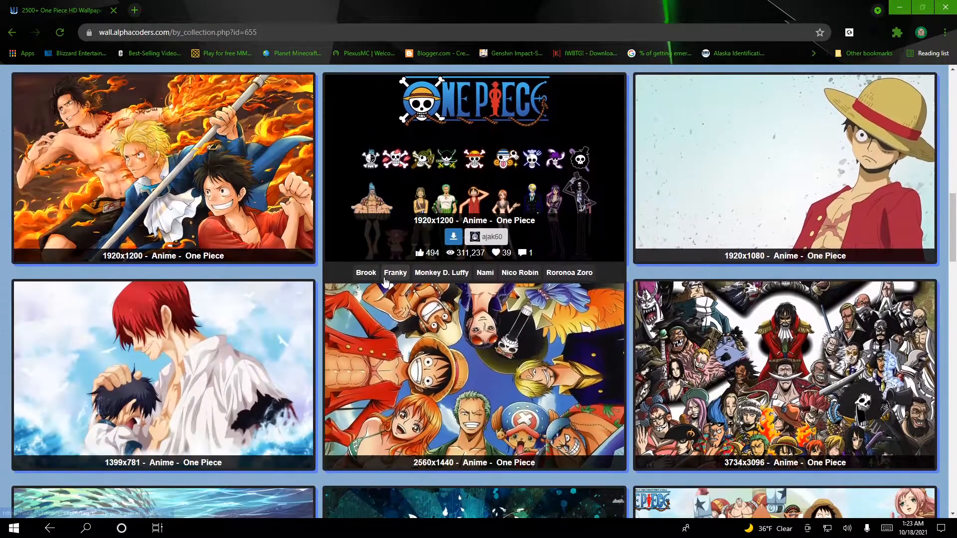
scroll(down, 3)
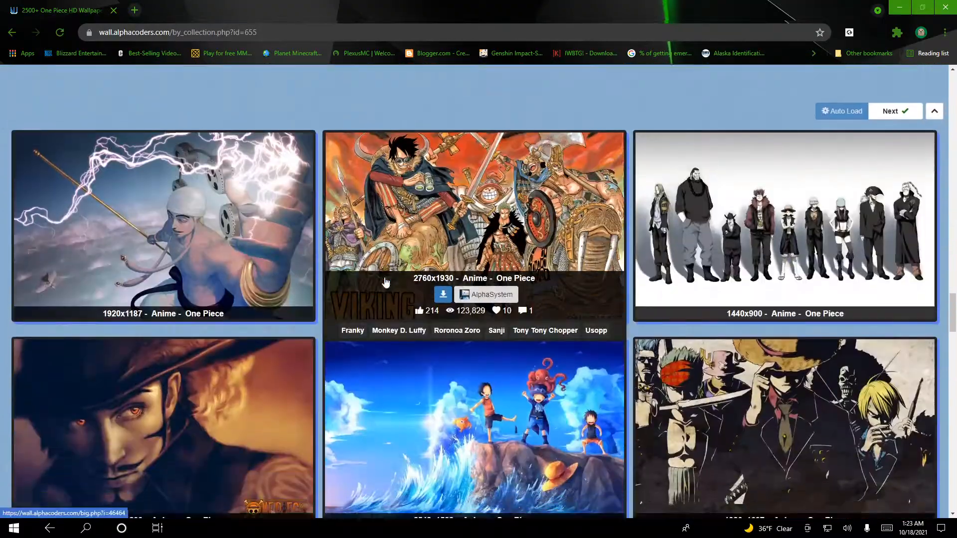
scroll(down, 3)
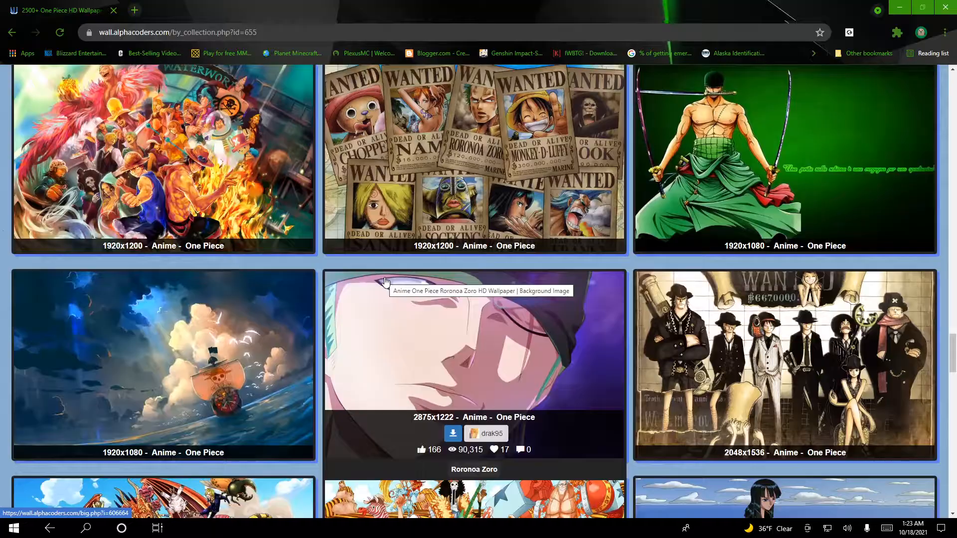
scroll(down, 3)
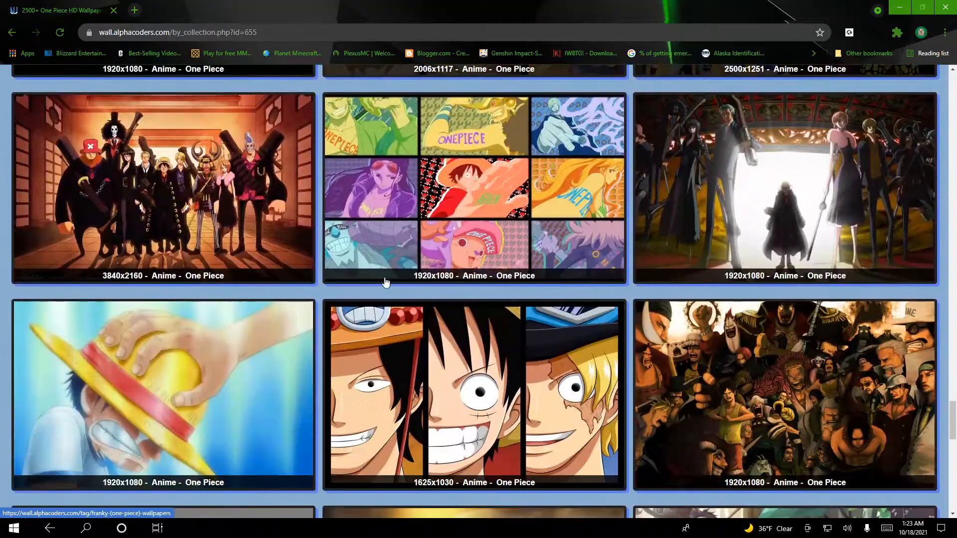
scroll(down, 3)
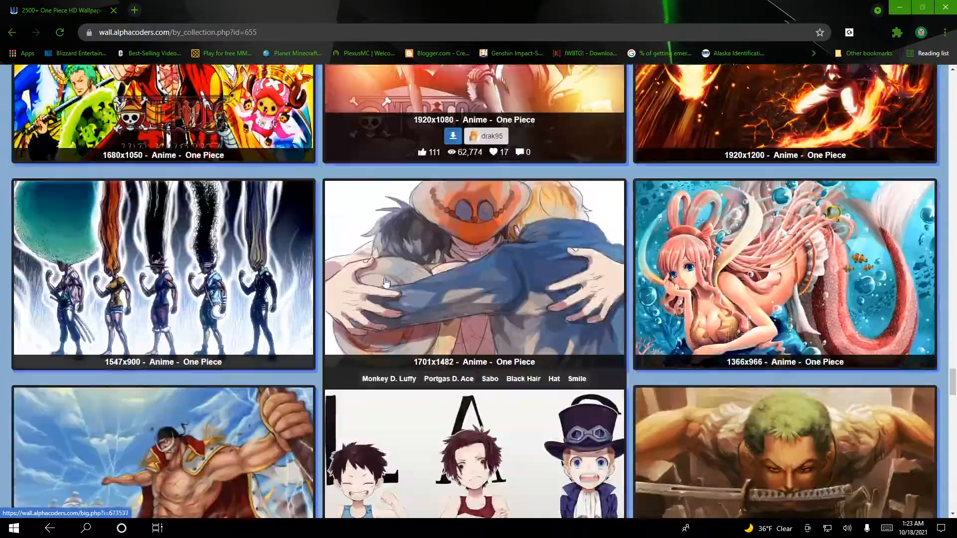
scroll(up, 3)
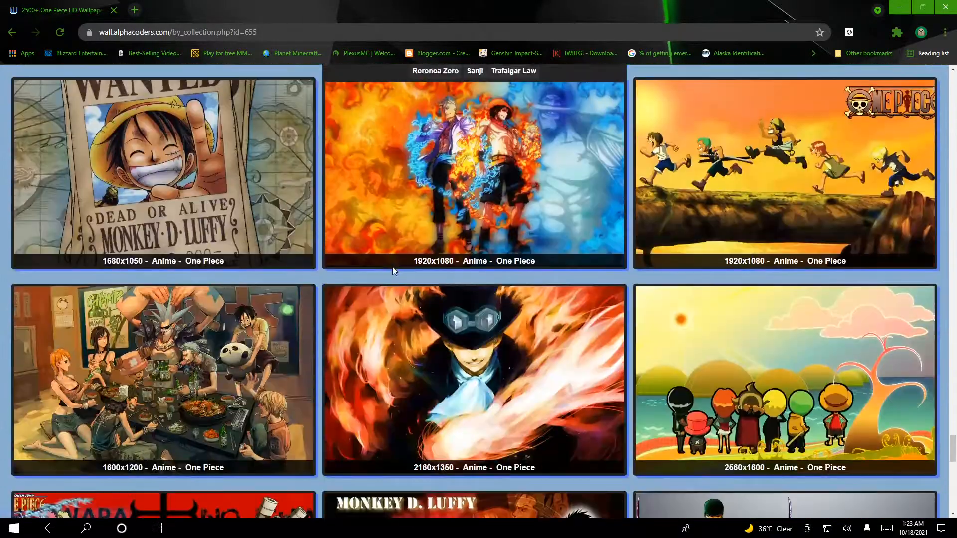
scroll(up, 3)
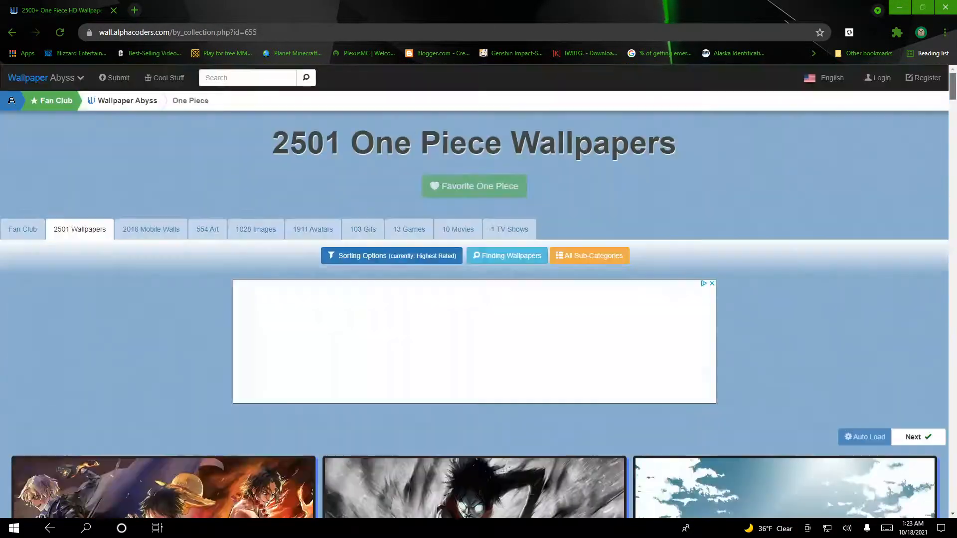
Step: Search Wallpaper Abyss for 'campfire' wallpapers
click(247, 78)
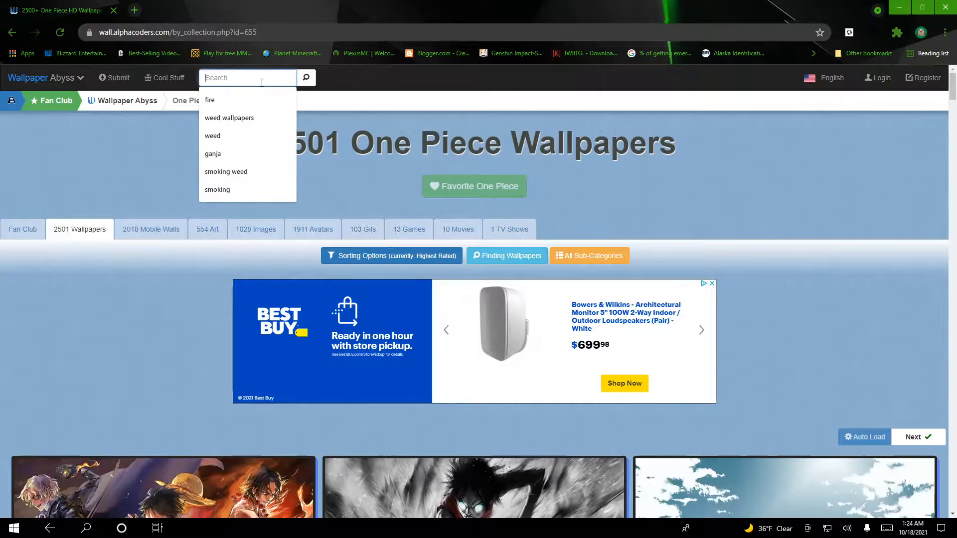
text(camp)
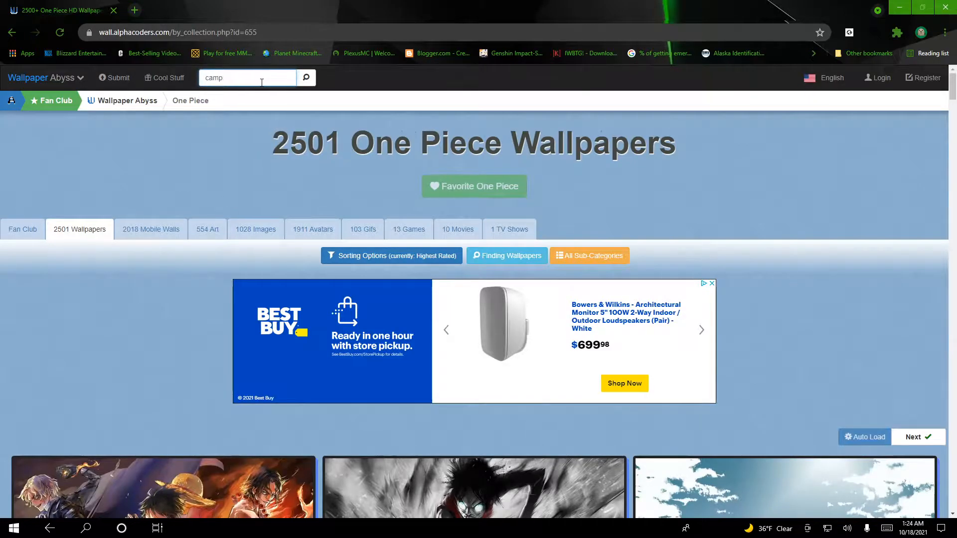
text(fire)
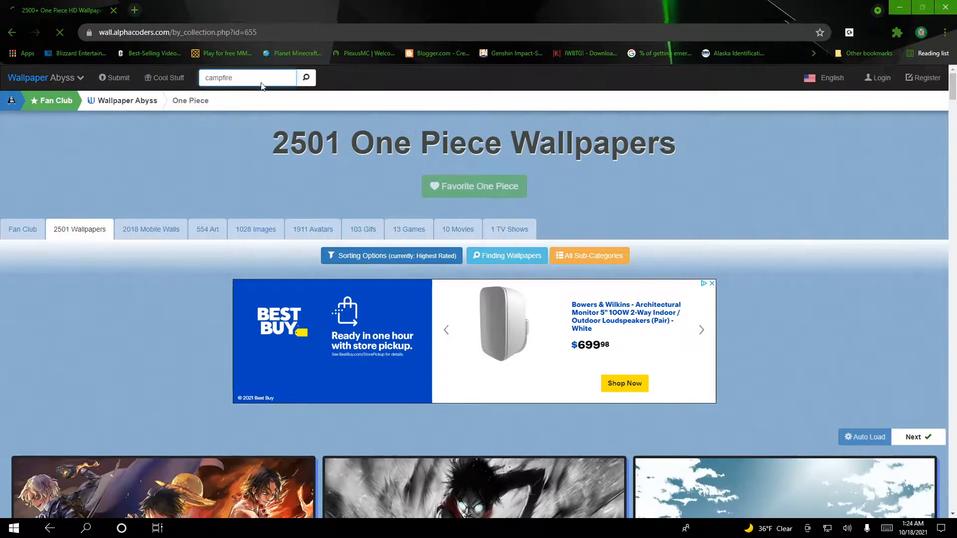
click(306, 77)
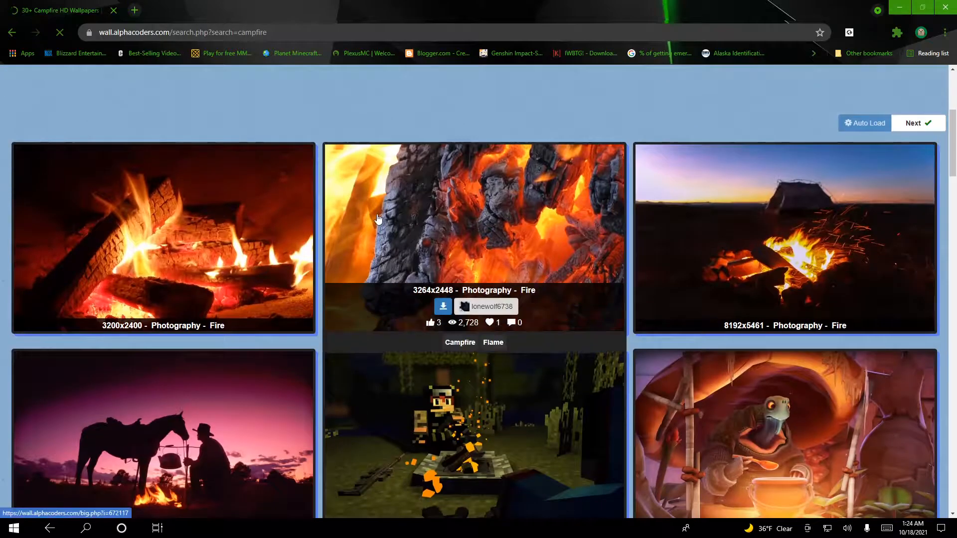
Step: Scroll through the campfire wallpaper results page
scroll(down, 3)
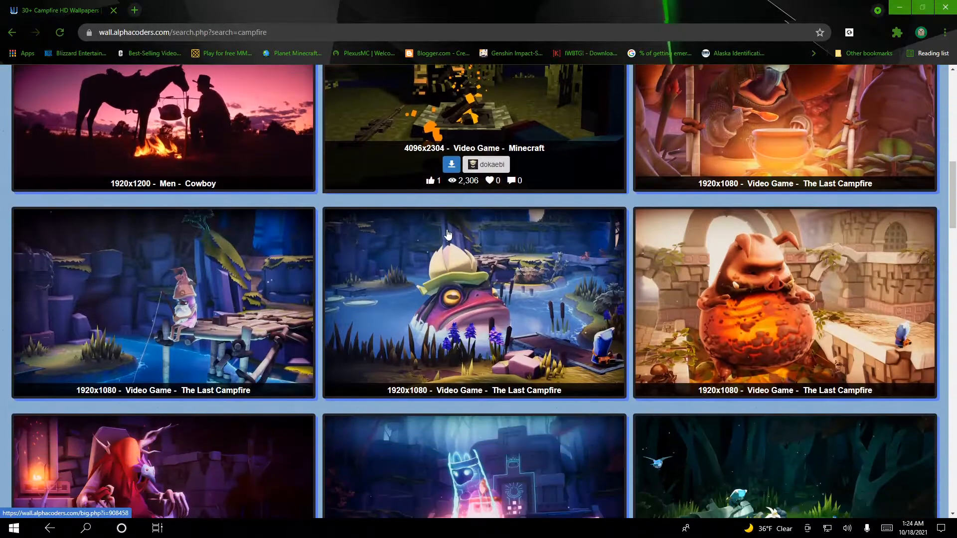
scroll(up, 3)
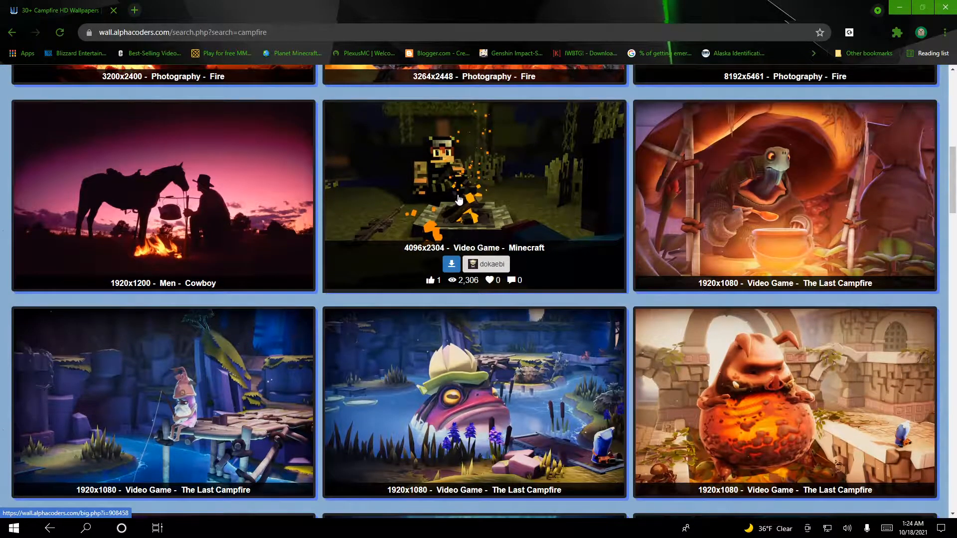
scroll(down, 3)
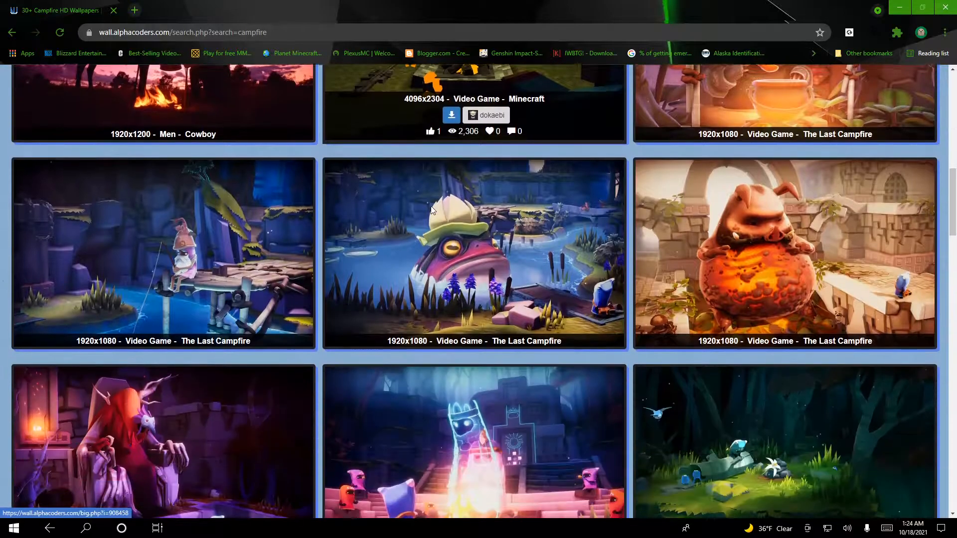
scroll(down, 3)
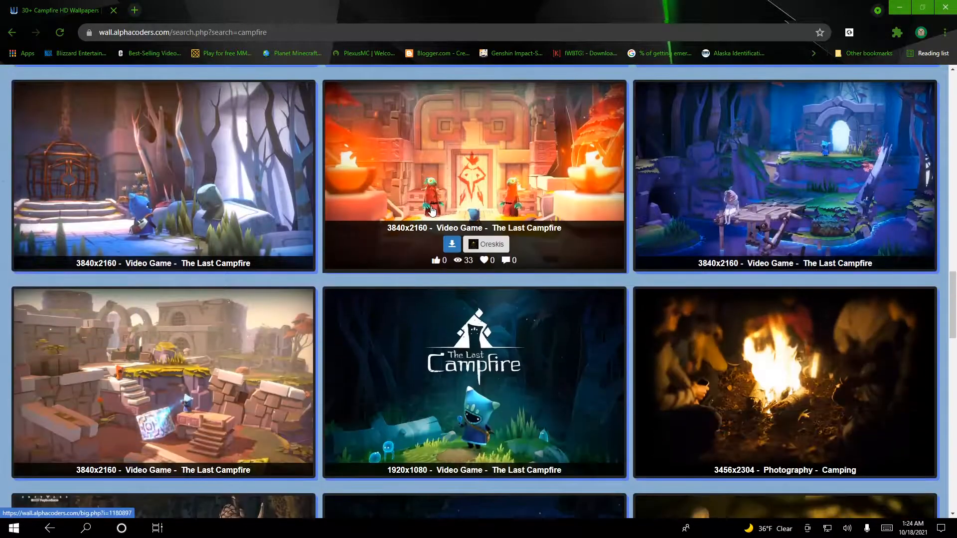
scroll(down, 3)
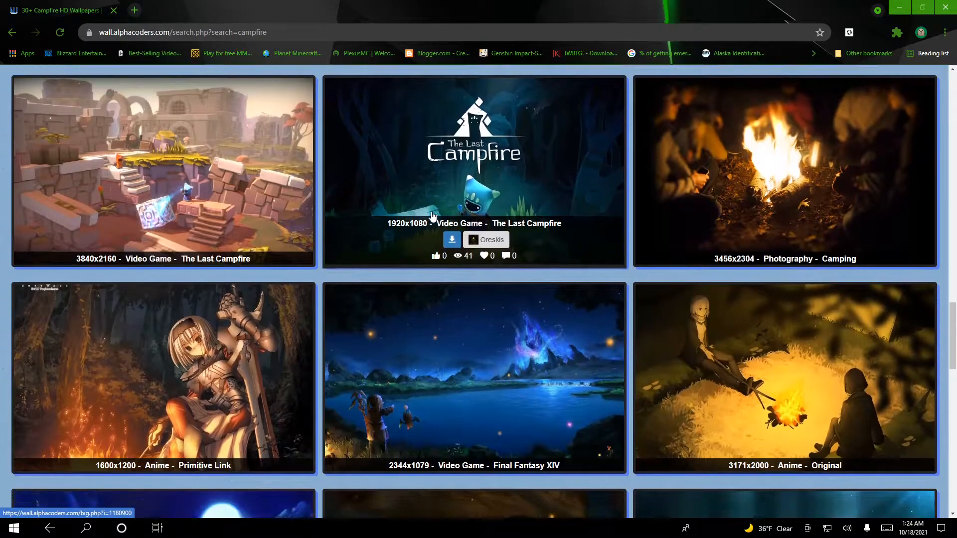
scroll(down, 3)
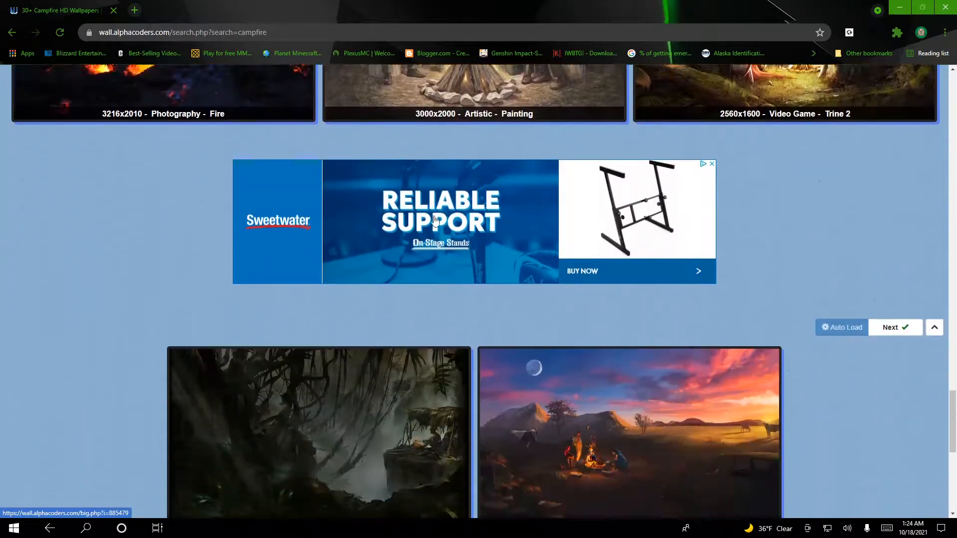
scroll(down, 3)
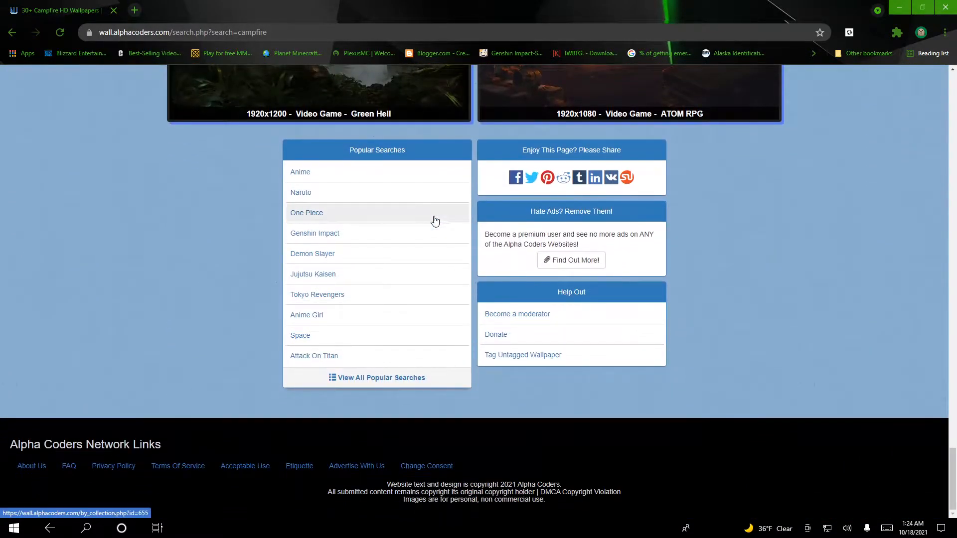
scroll(up, 3)
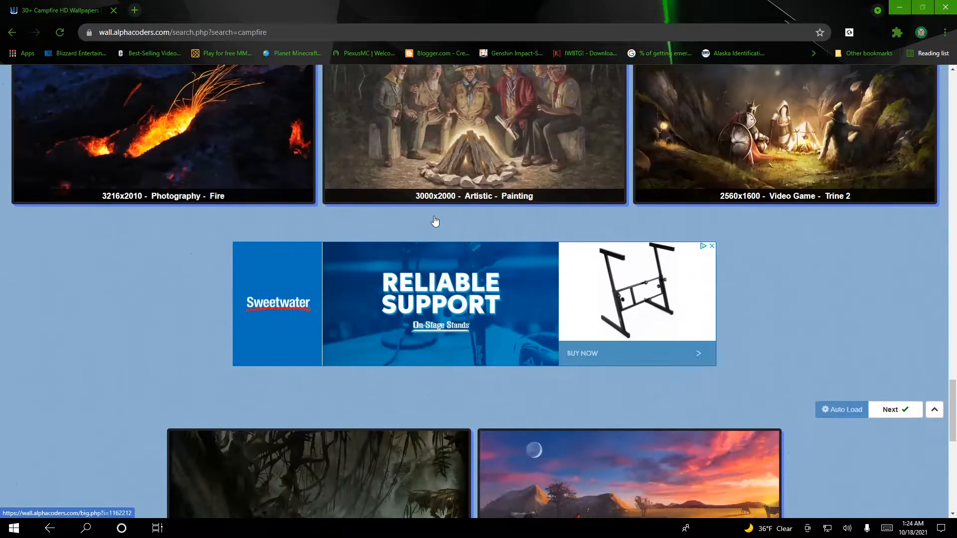
scroll(down, 3)
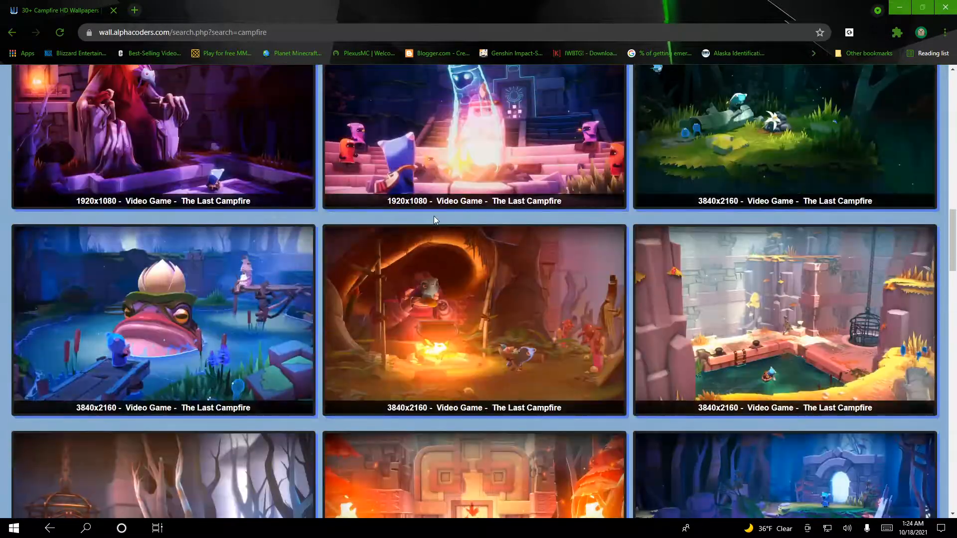
click(247, 78)
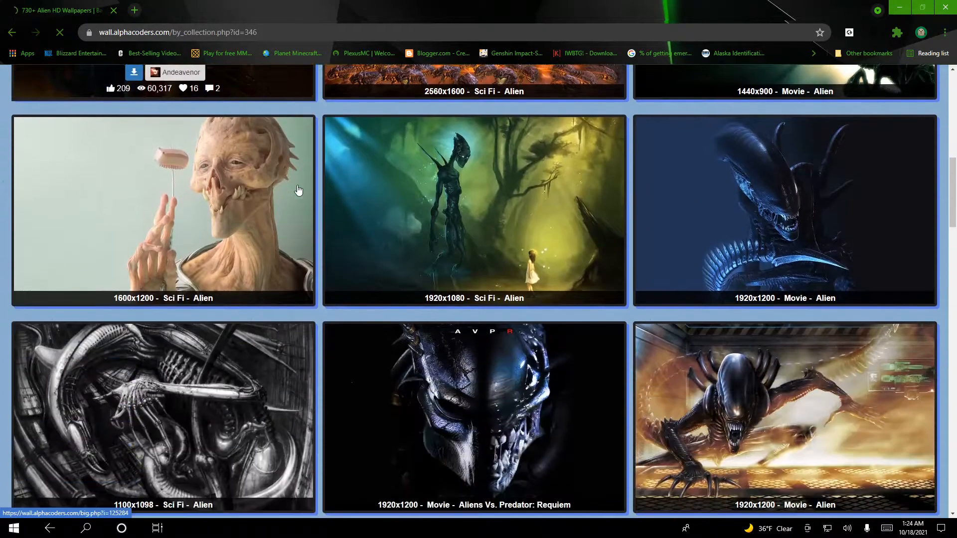
Step: Scroll through several pages of the 730+ Alien wallpapers grid, past ads and Next buttons
scroll(down, 3)
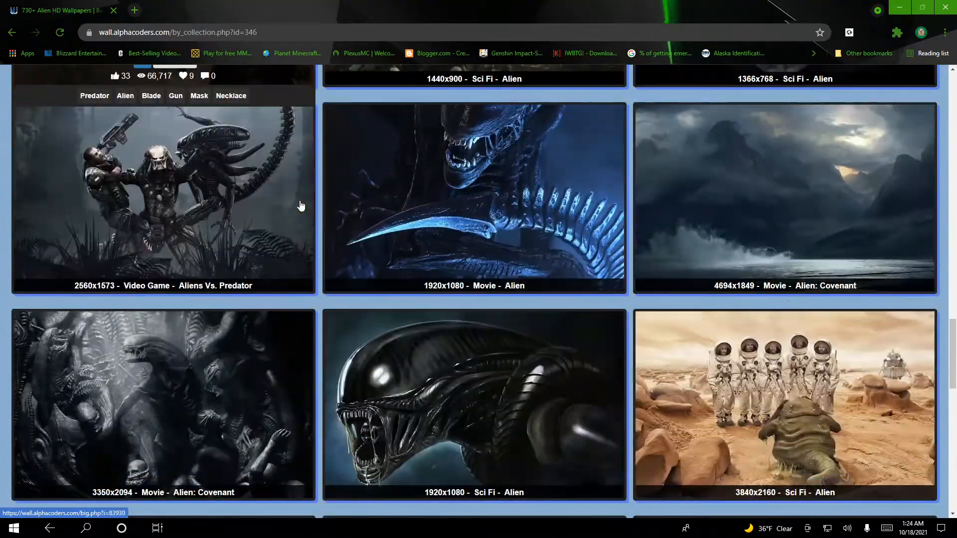
scroll(down, 3)
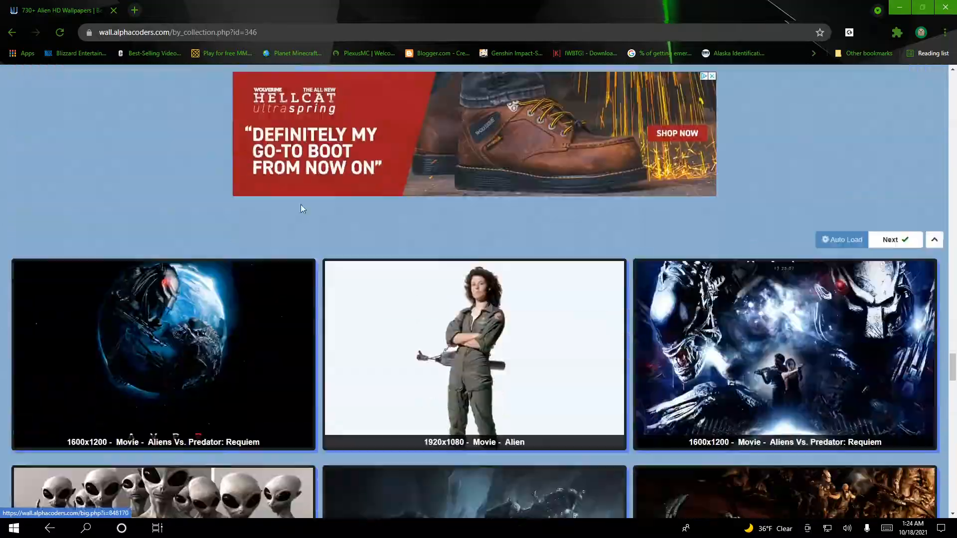
scroll(down, 3)
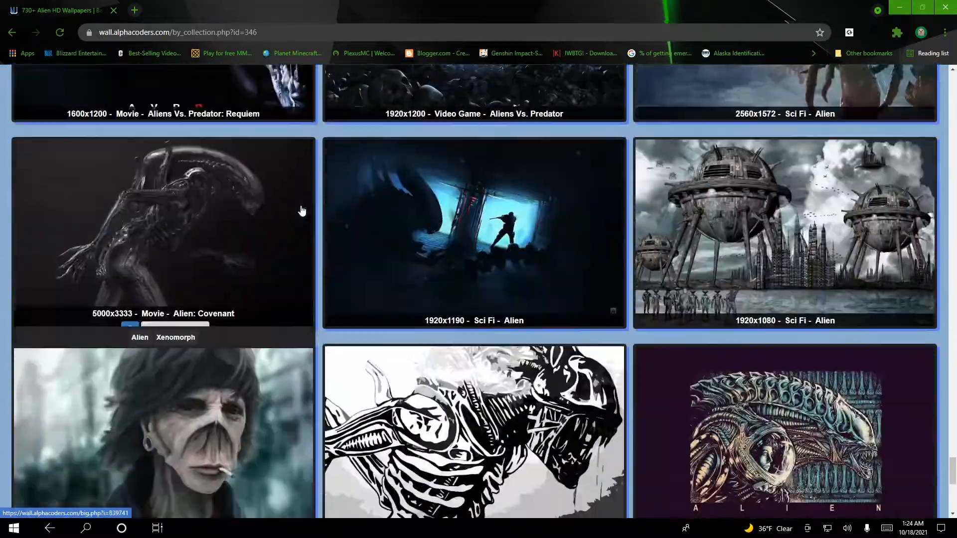
scroll(down, 3)
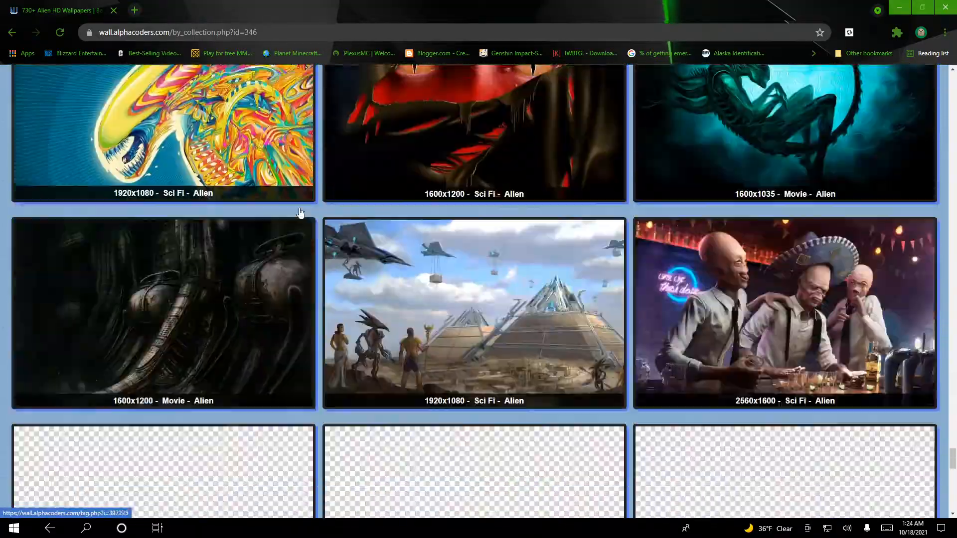
scroll(down, 3)
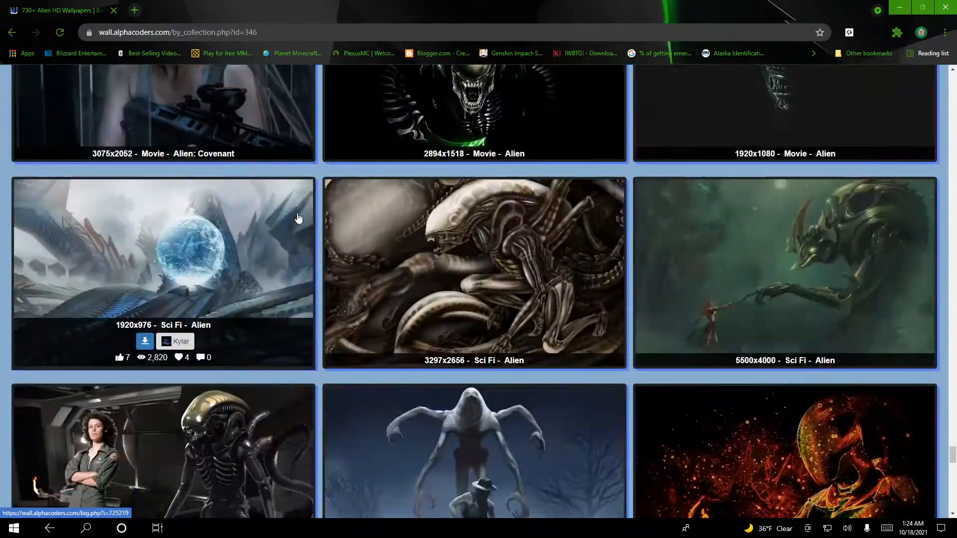
scroll(down, 3)
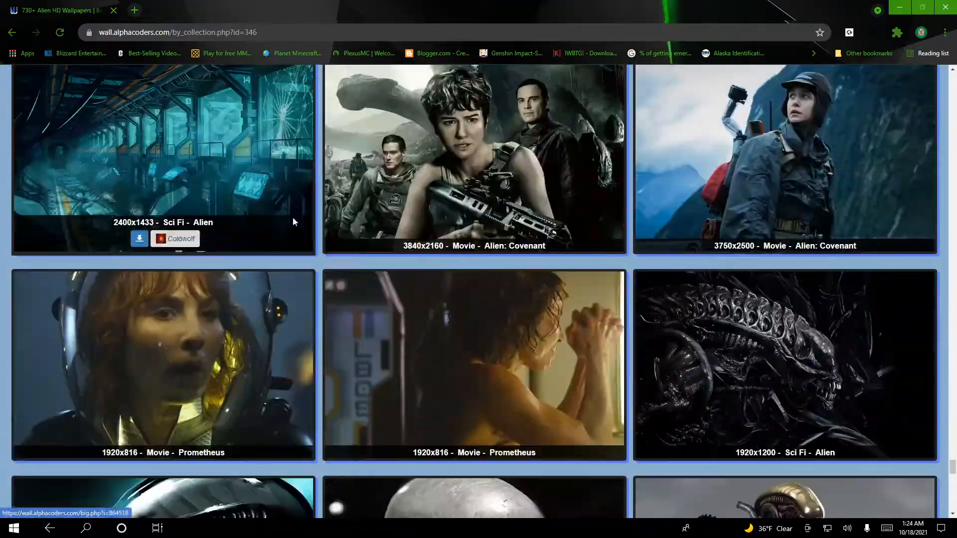
scroll(down, 3)
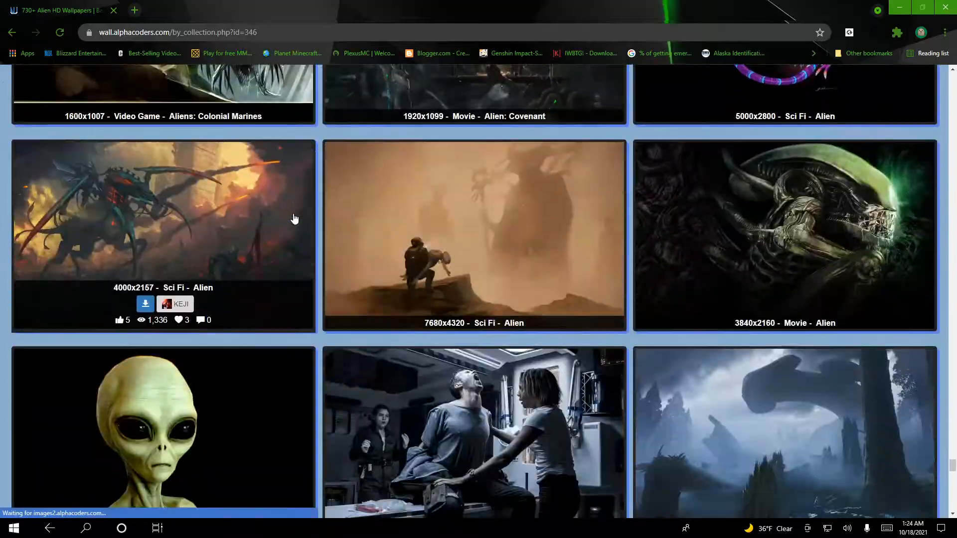
scroll(down, 3)
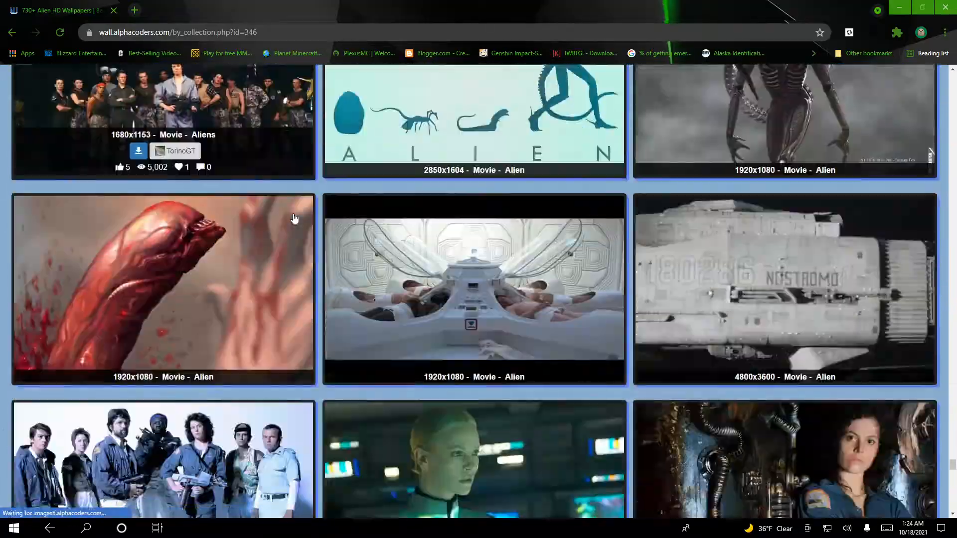
scroll(down, 3)
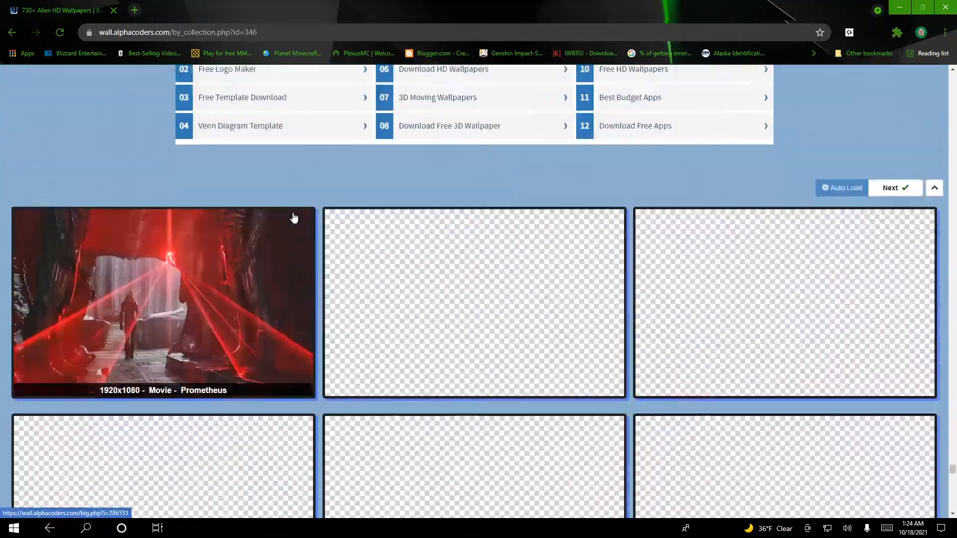
scroll(up, 3)
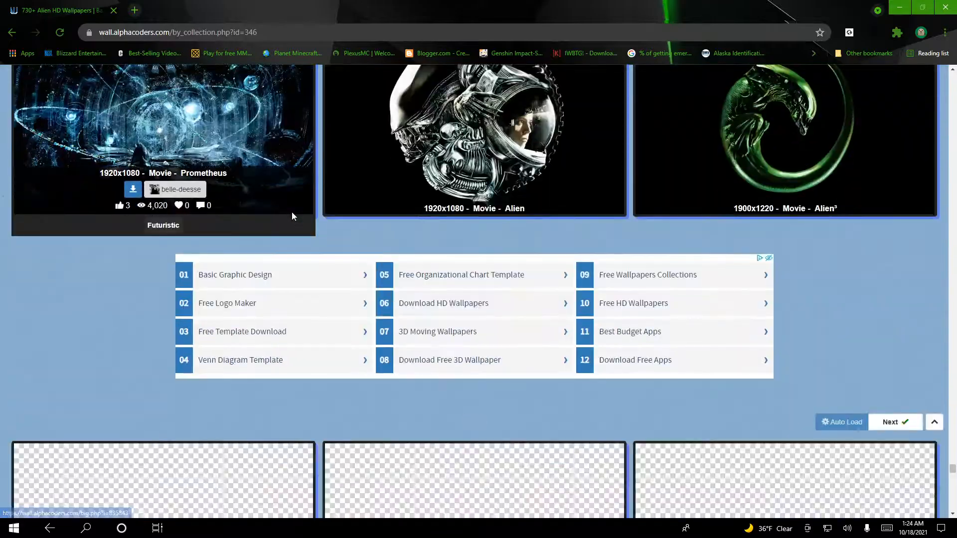
scroll(down, 3)
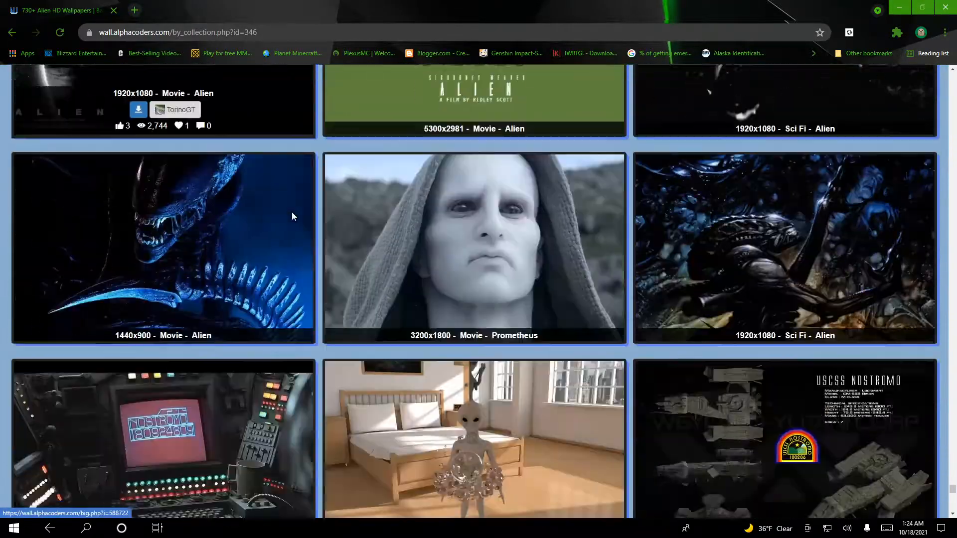
scroll(down, 3)
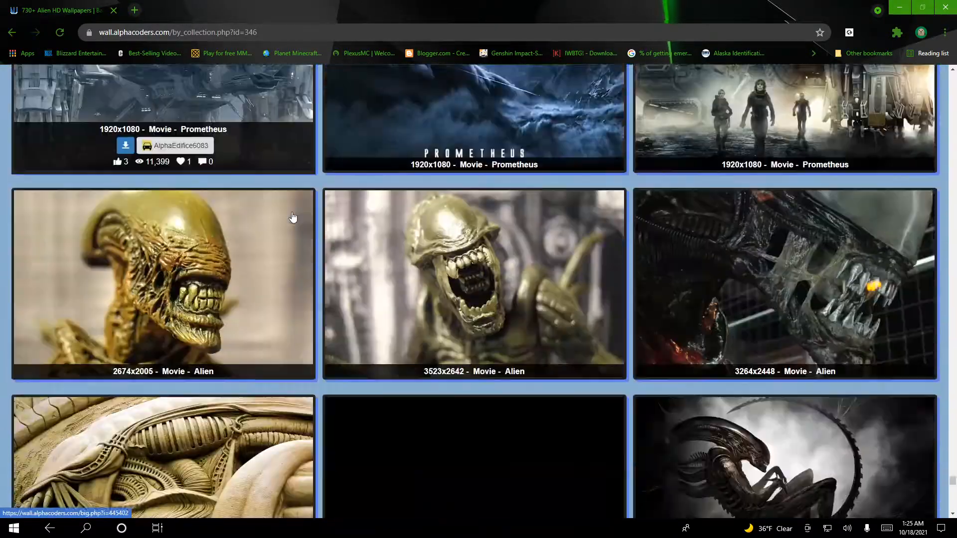
scroll(down, 3)
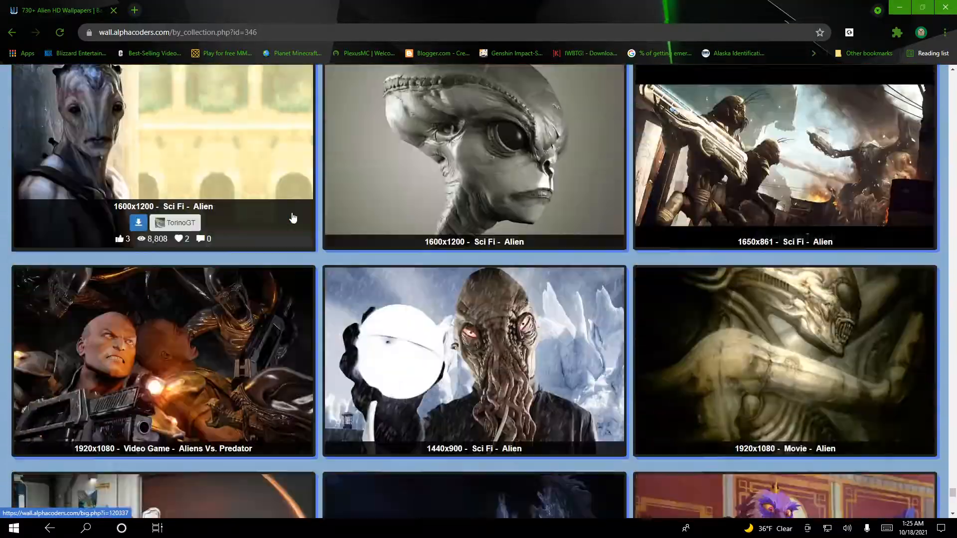
scroll(up, 3)
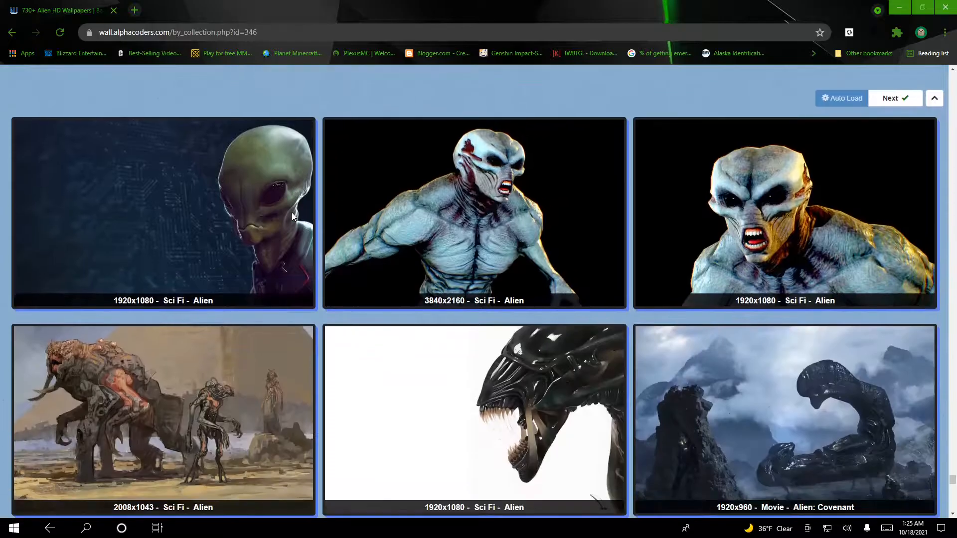
scroll(down, 3)
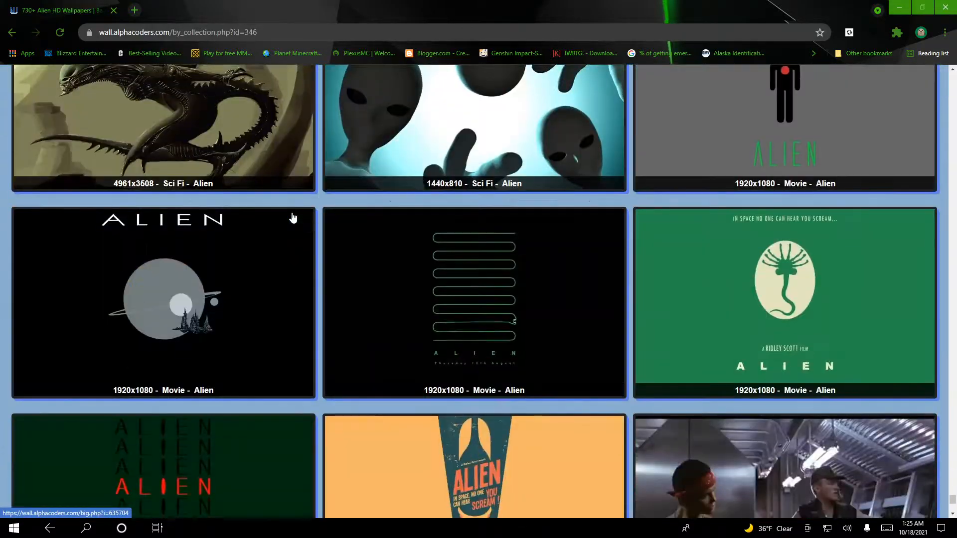
scroll(down, 3)
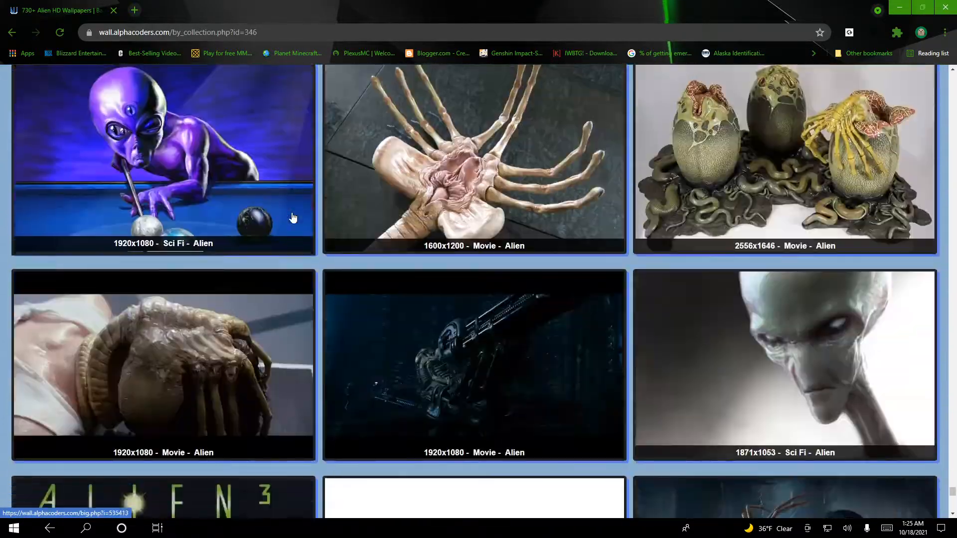
scroll(down, 3)
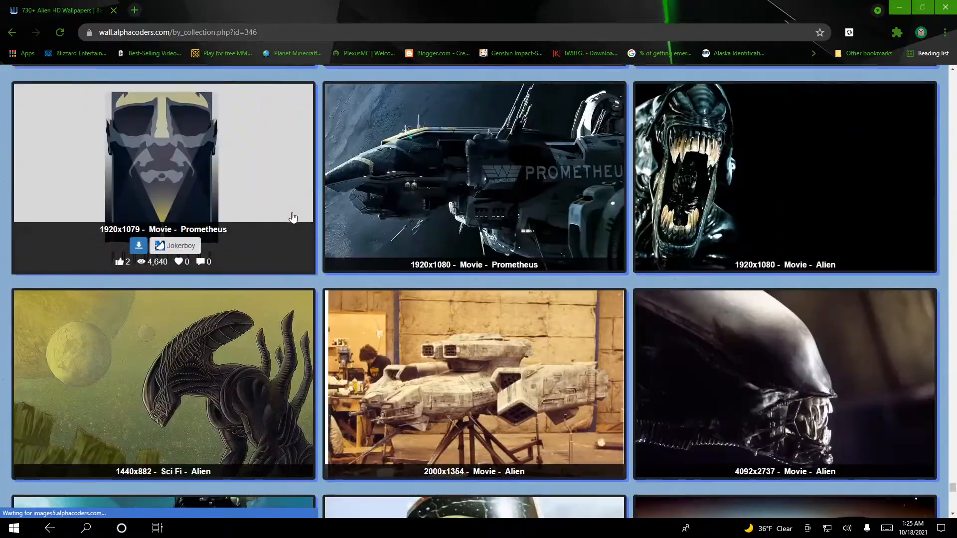
scroll(down, 3)
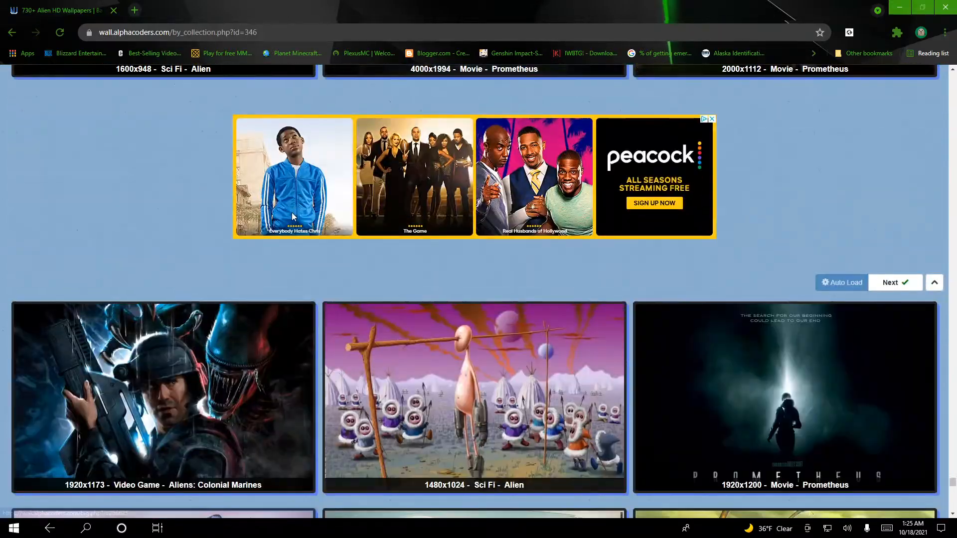
scroll(down, 3)
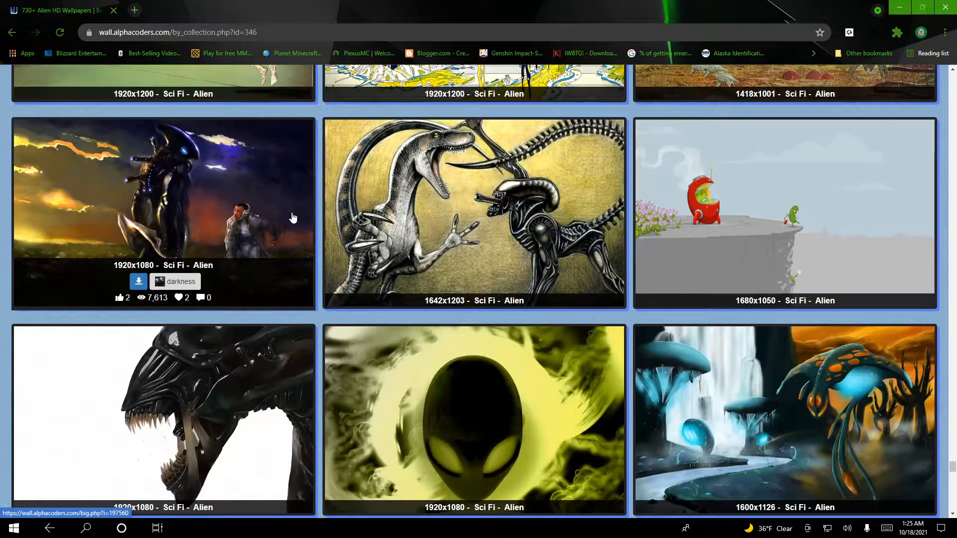
mouse_move(293, 217)
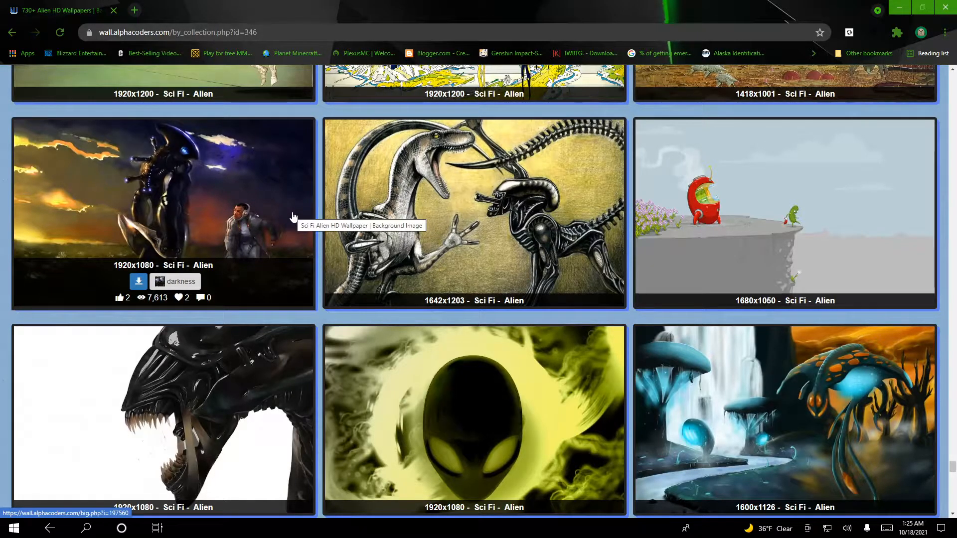